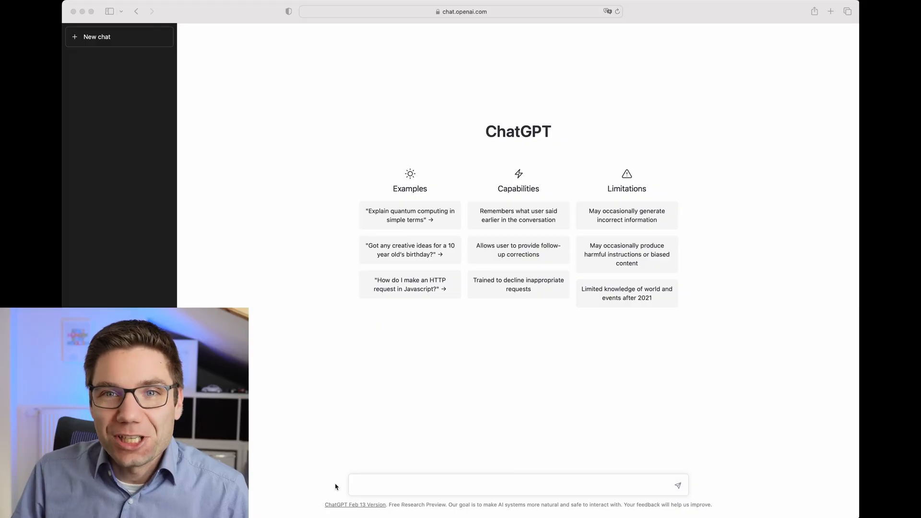
Step: Ask 'How can chatgpt be used by embedded software engineers?' and let the numbered answer generate
text(How)
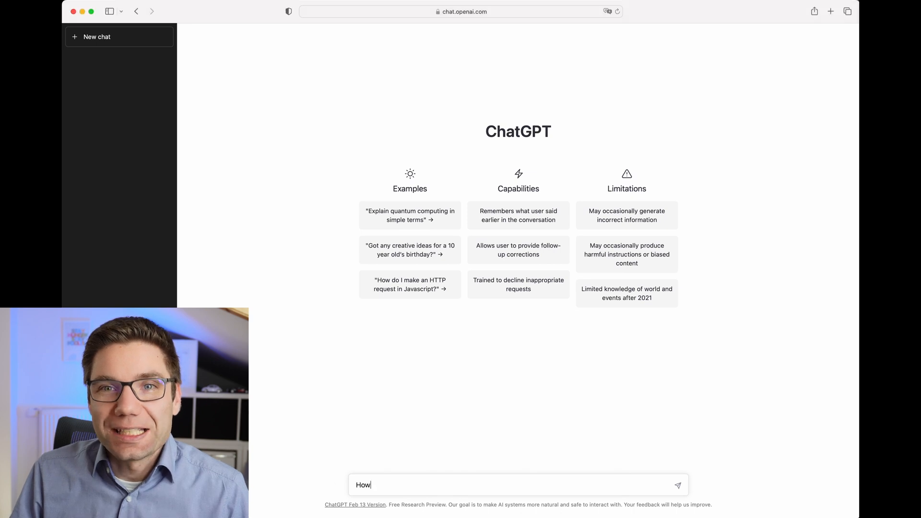
text(can chat)
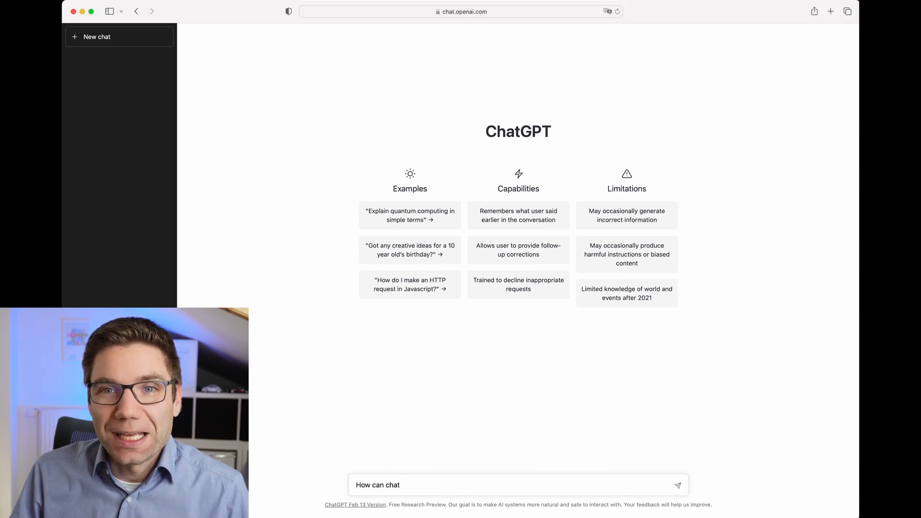
text(gpt)
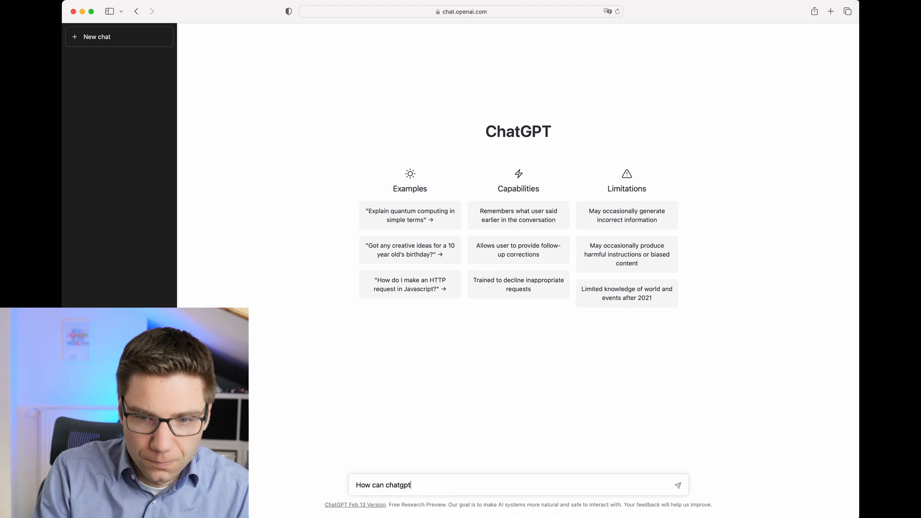
text(be used by)
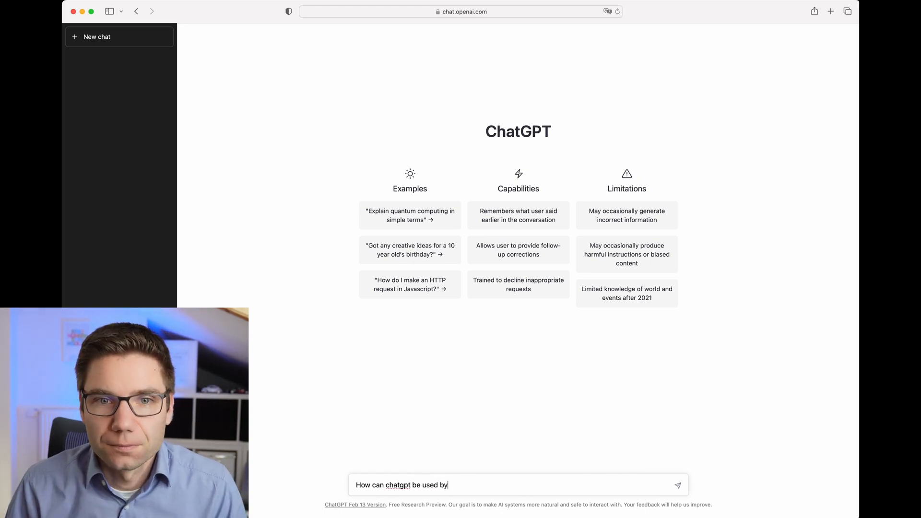
text(embedded soft)
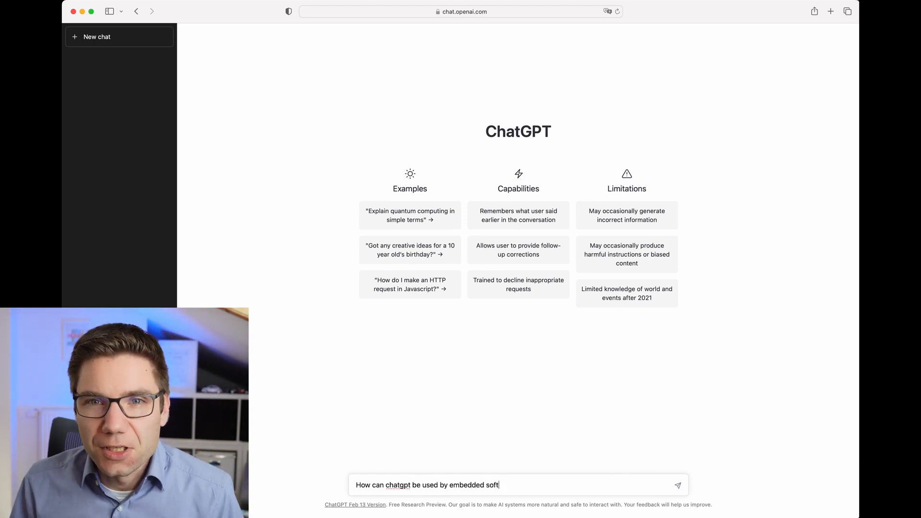
text(ware engineer)
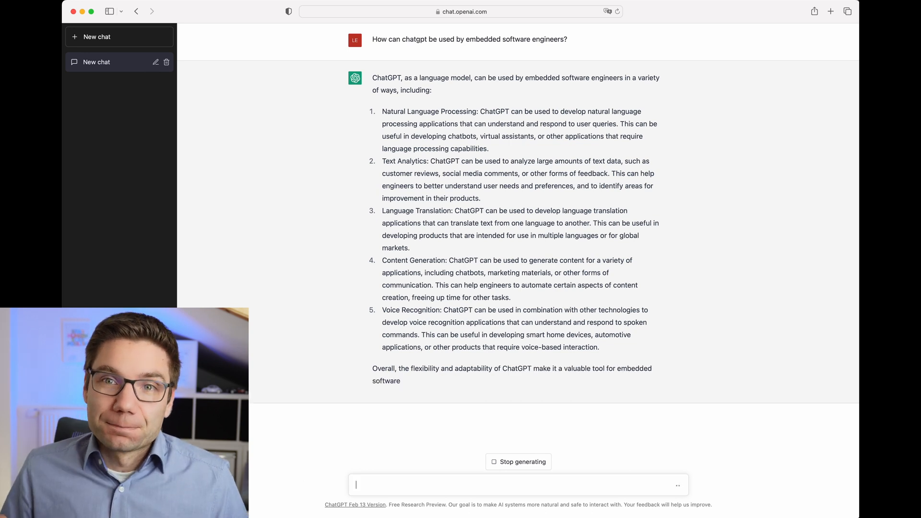
Step: Start a new, empty chat from the sidebar
click(166, 62)
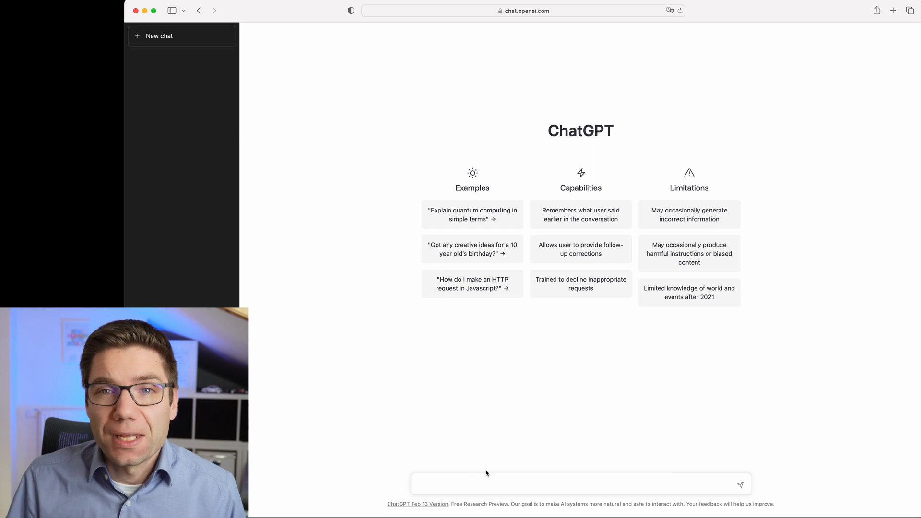
Step: Ask 'Write c code to read temperature with an ESP8266' and read through the DS18B20 code reply
text(Write c code to read temperature with an ESP8266)
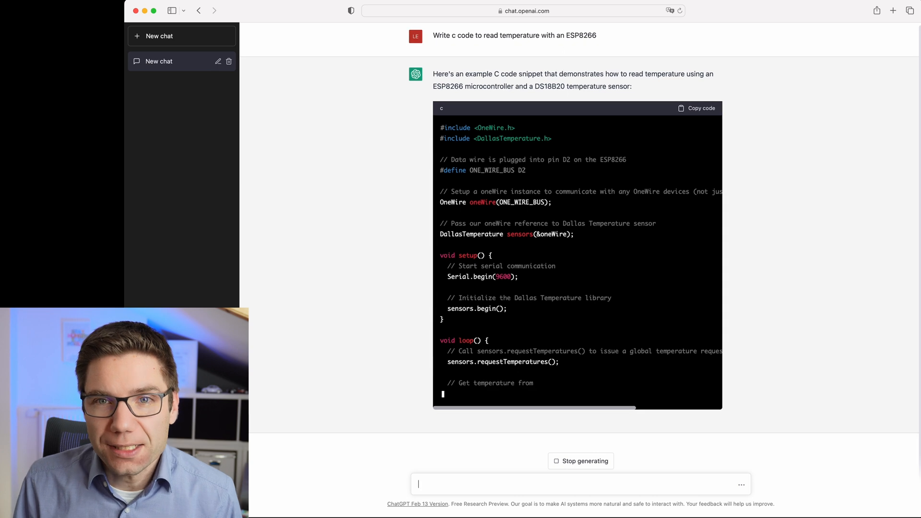
scroll(down, 3)
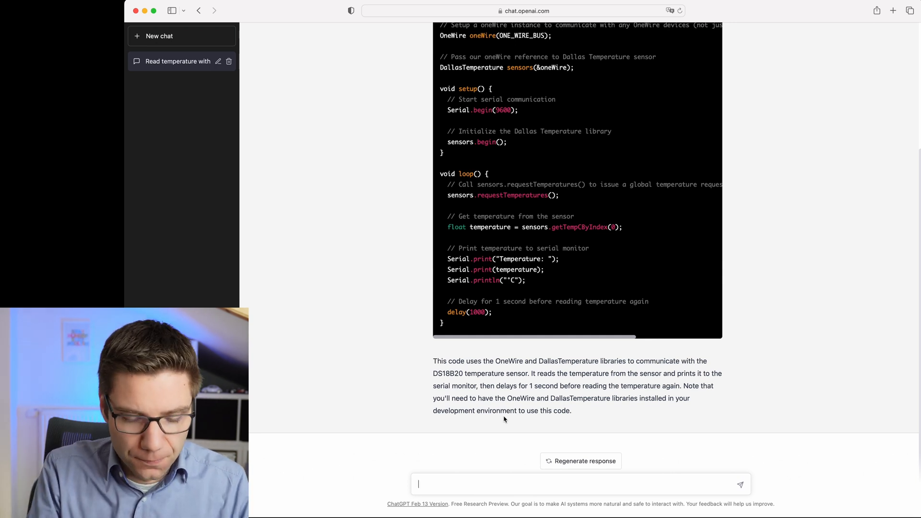
Step: Ask 'Can you rewrite this code to use a DHT11' and follow the rewritten temperature/humidity sketch
text(Can you w)
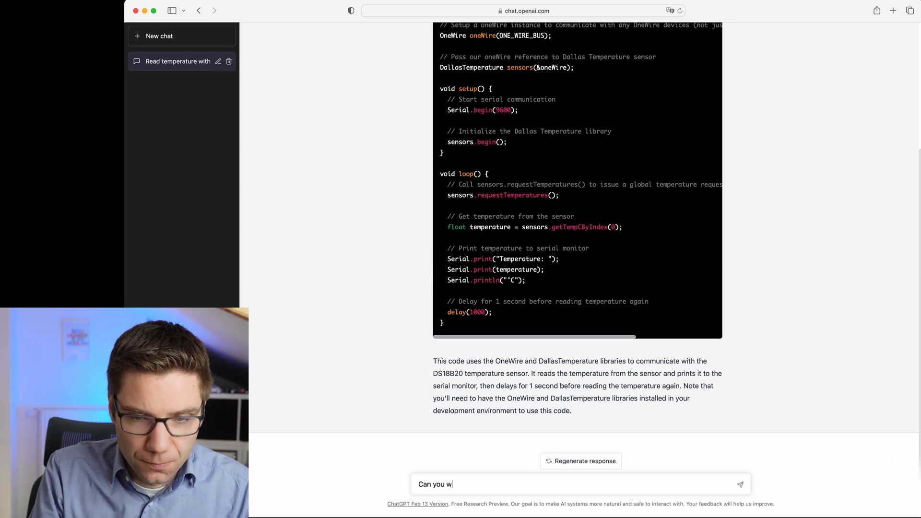
text(rewrite t)
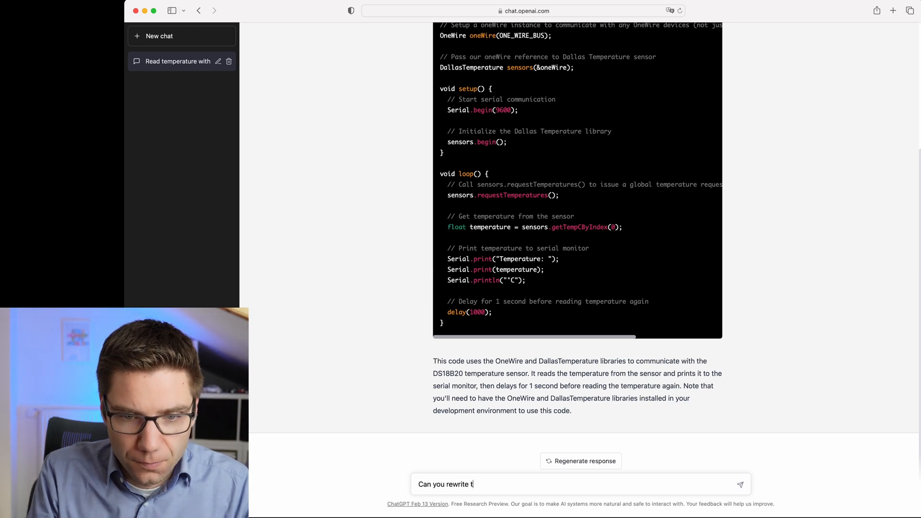
text(his code to)
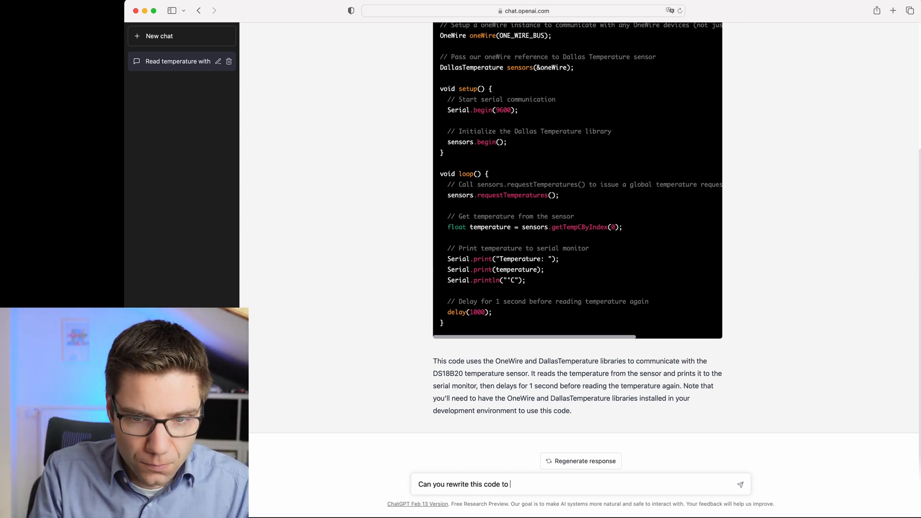
key(Return)
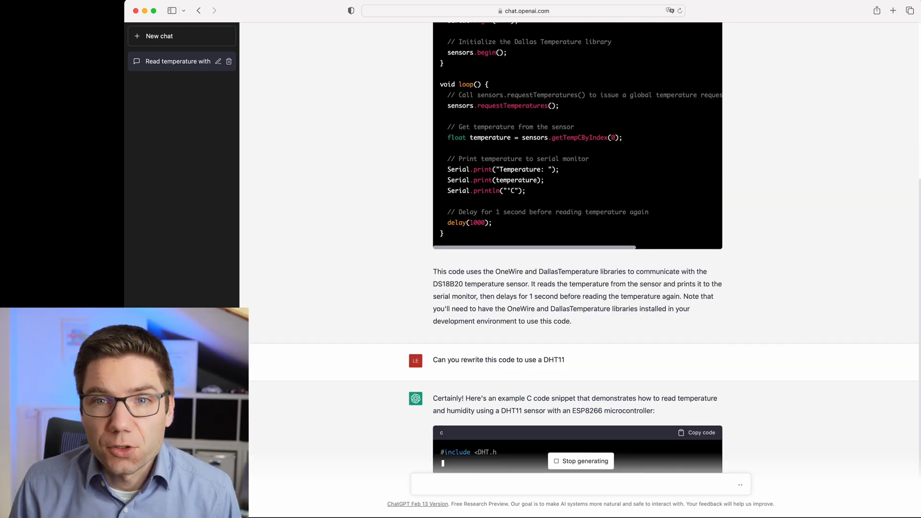
scroll(down, 3)
text(Filter the temperature value with a moving average)
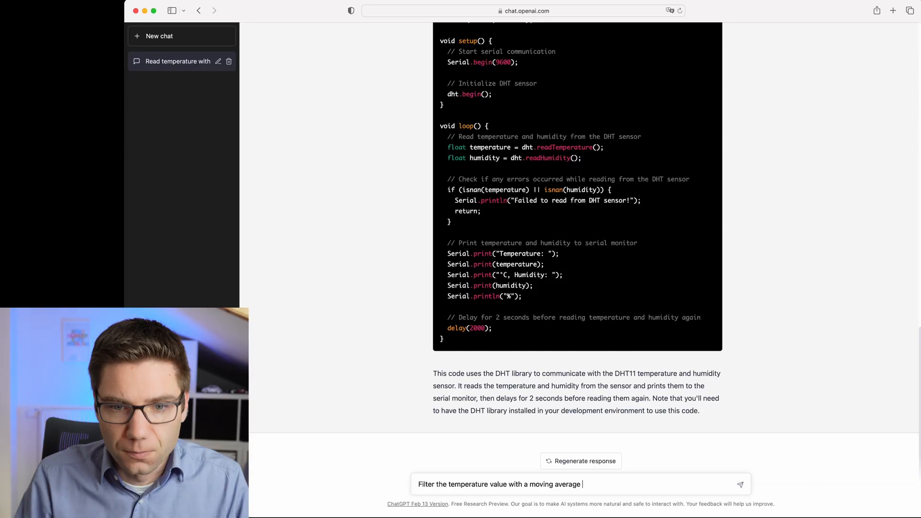
click(740, 484)
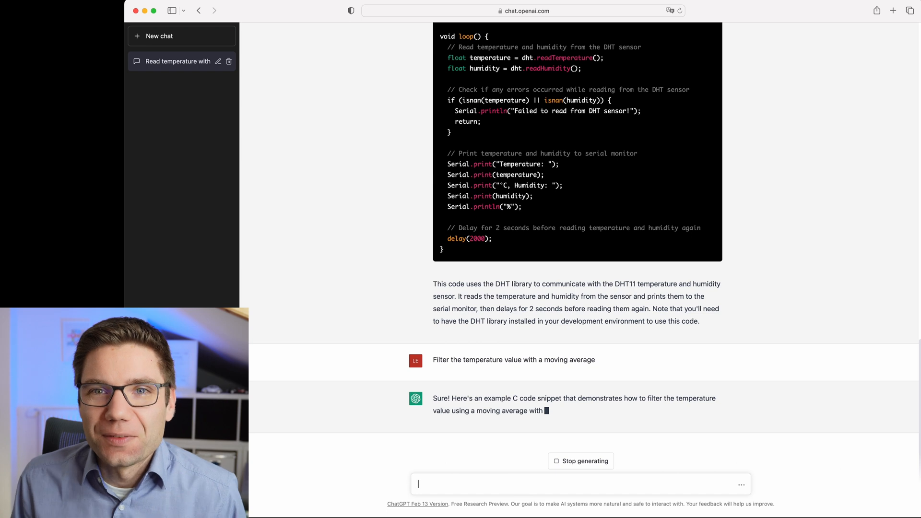
Step: Follow the moving-average (window of 5) filtering code and its explanation as it generates
scroll(down, 3)
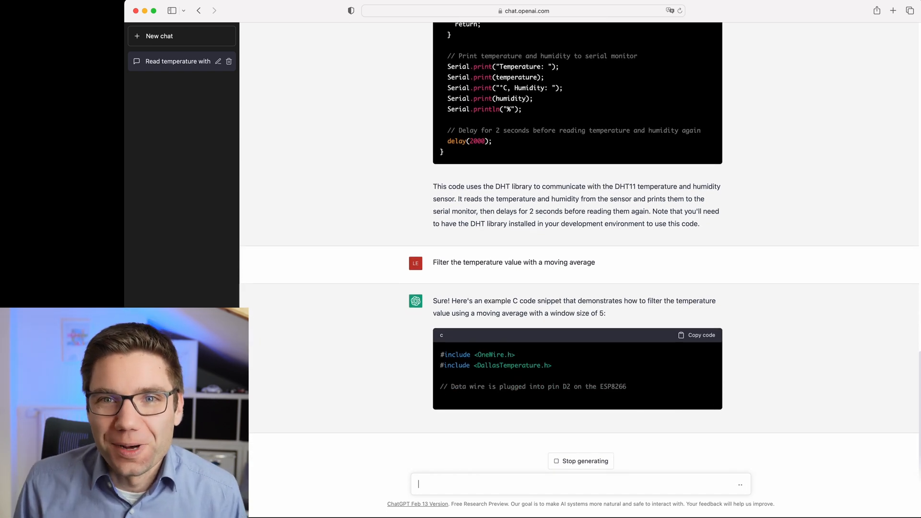
scroll(down, 3)
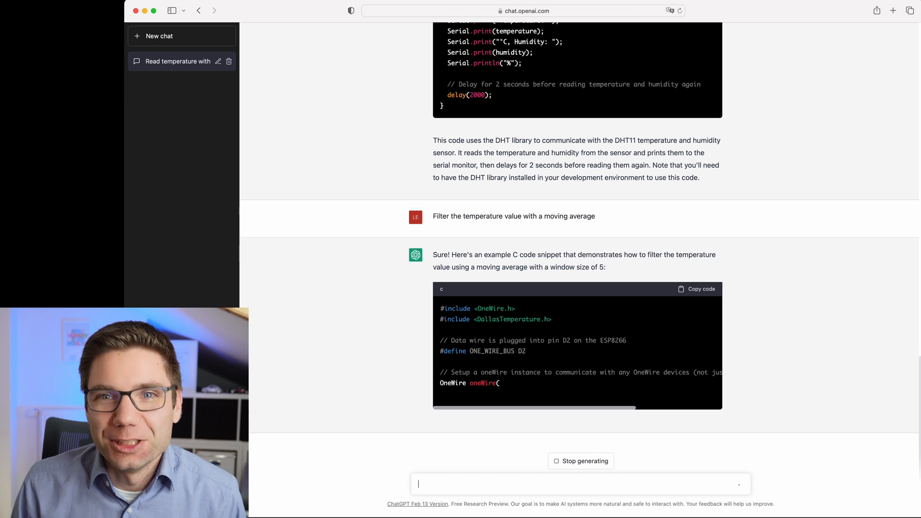
scroll(down, 3)
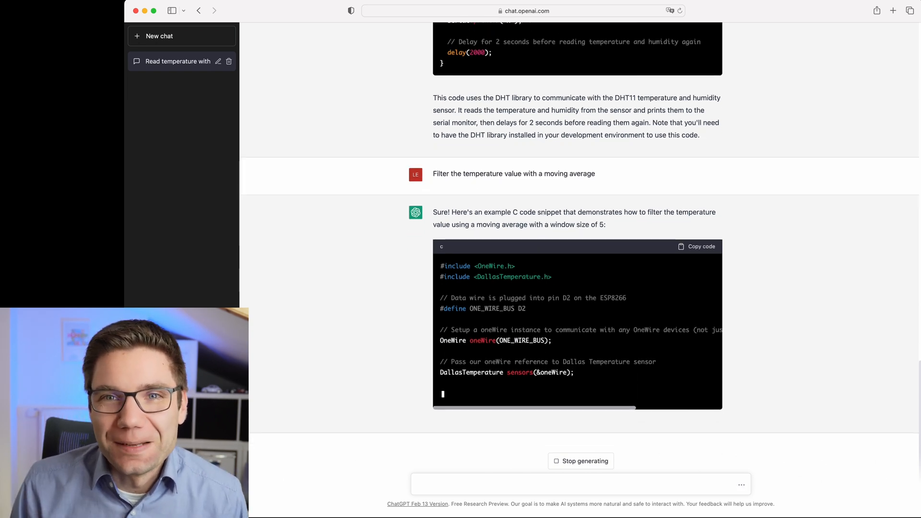
scroll(down, 3)
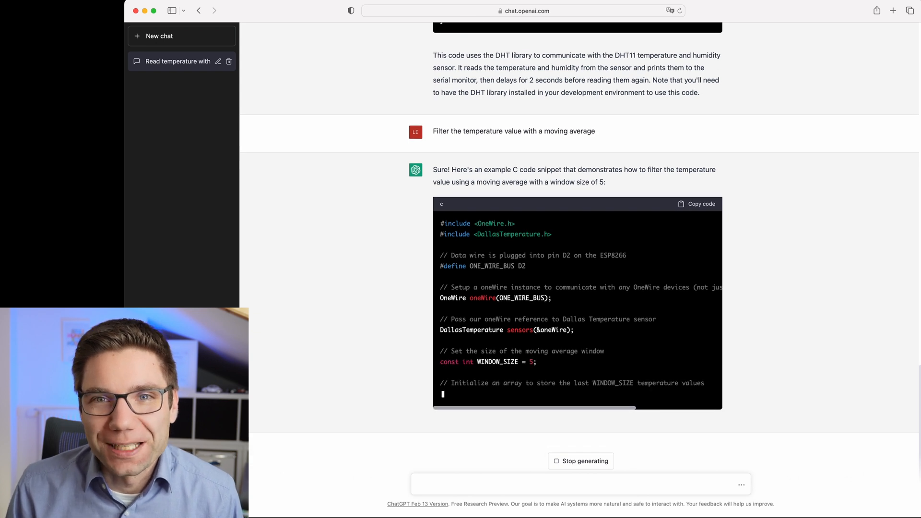
scroll(down, 3)
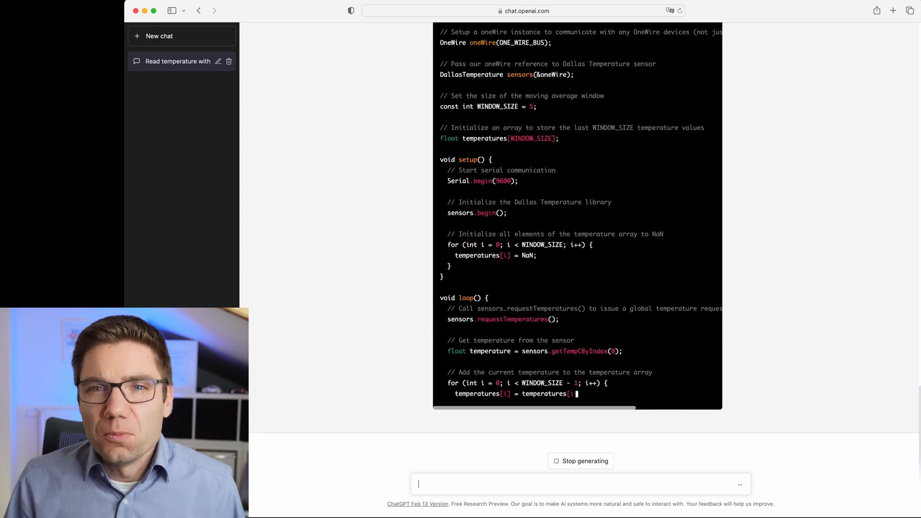
scroll(down, 3)
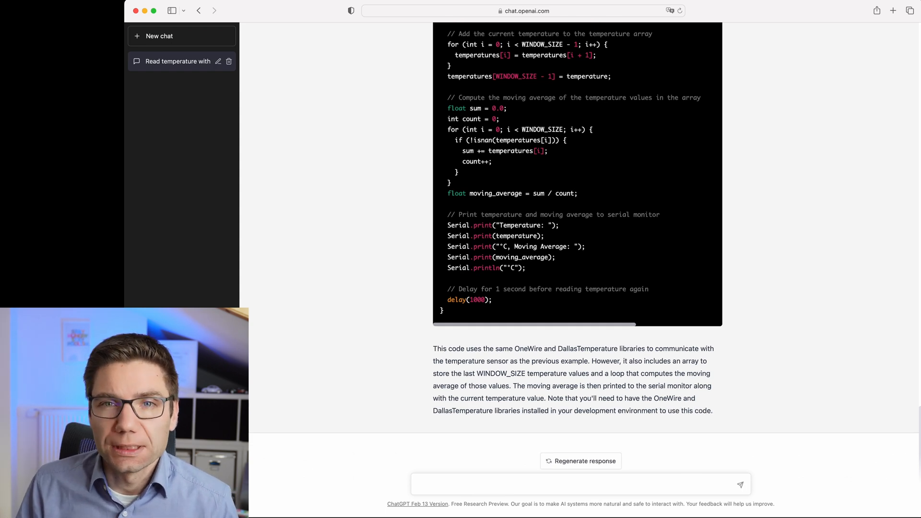
Step: Ask 'How can we further optimize this code to run in an embedded system?' and read the fixed-point and circular-buffer tips
text(How can we further optimize this code to run in an embedded system?)
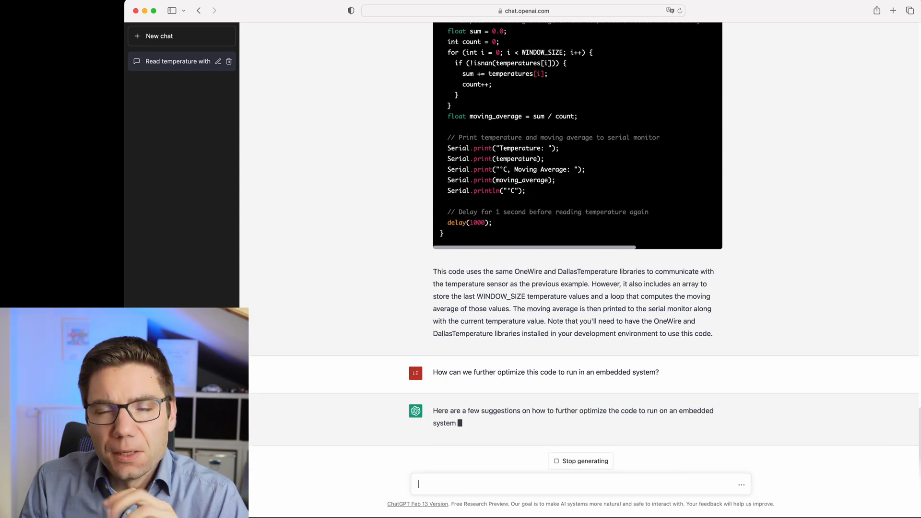
scroll(down, 3)
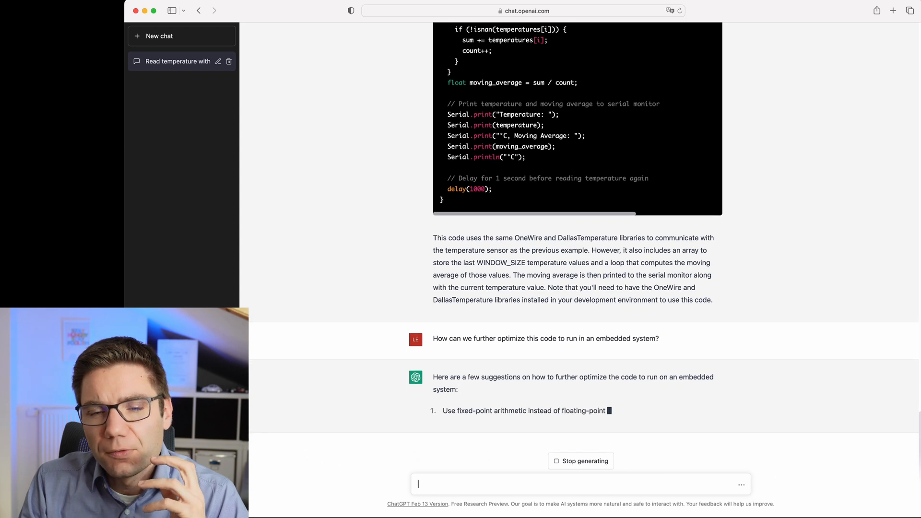
scroll(down, 3)
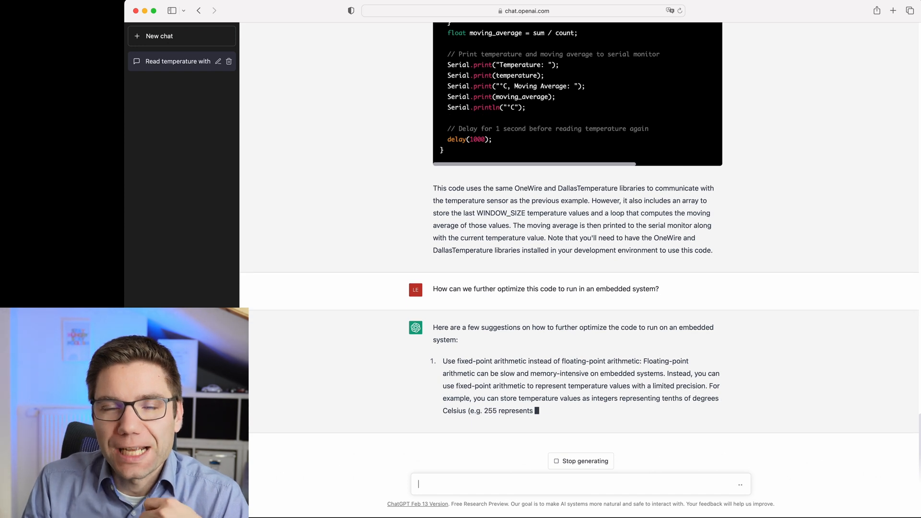
scroll(down, 3)
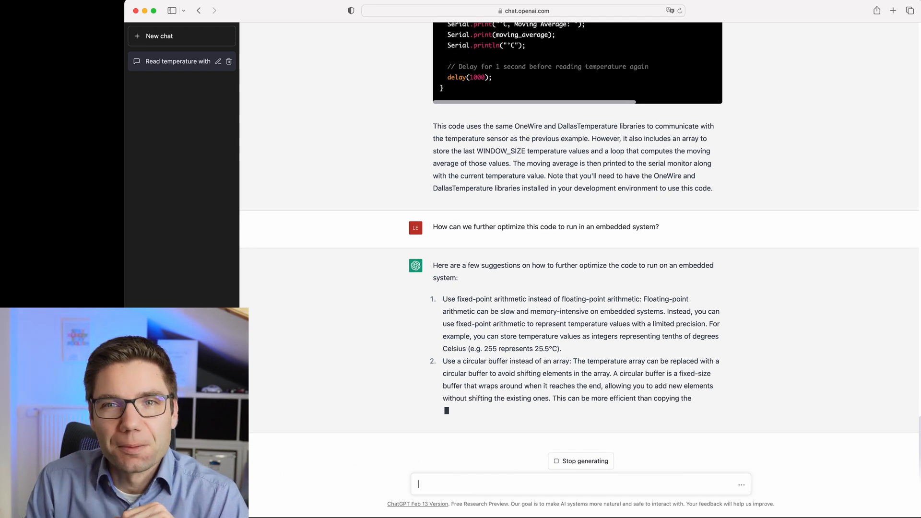
scroll(down, 3)
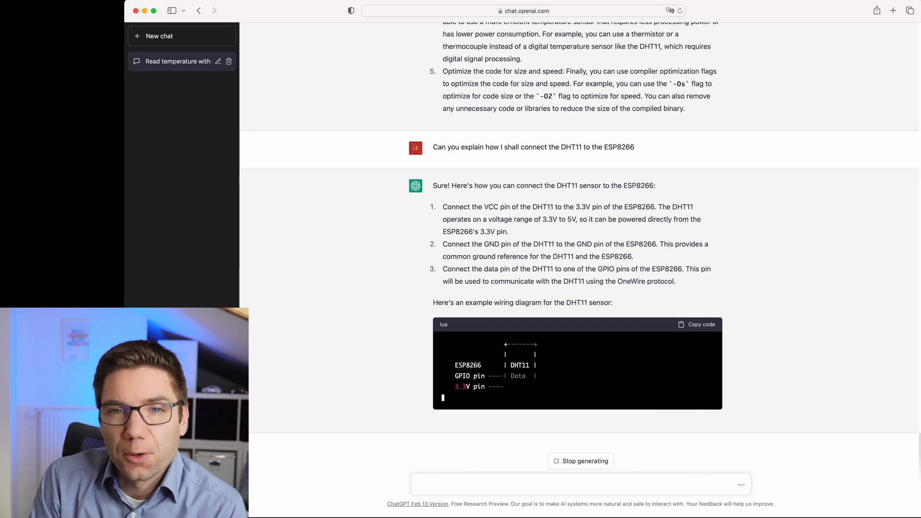
Step: Review the DHT11-to-ESP8266 wiring steps and example diagram in the reply
scroll(up, 3)
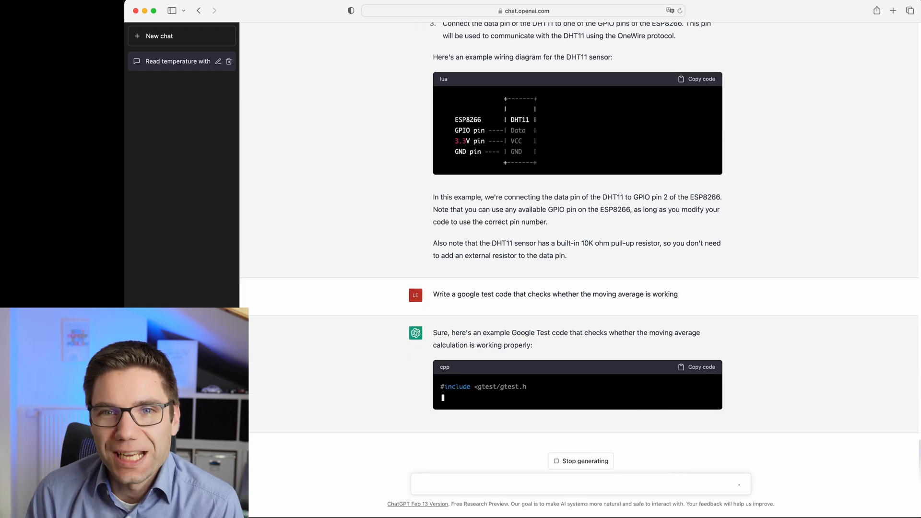
Step: Read through the generated MovingAverageTest Google Test code and its explanation
scroll(down, 3)
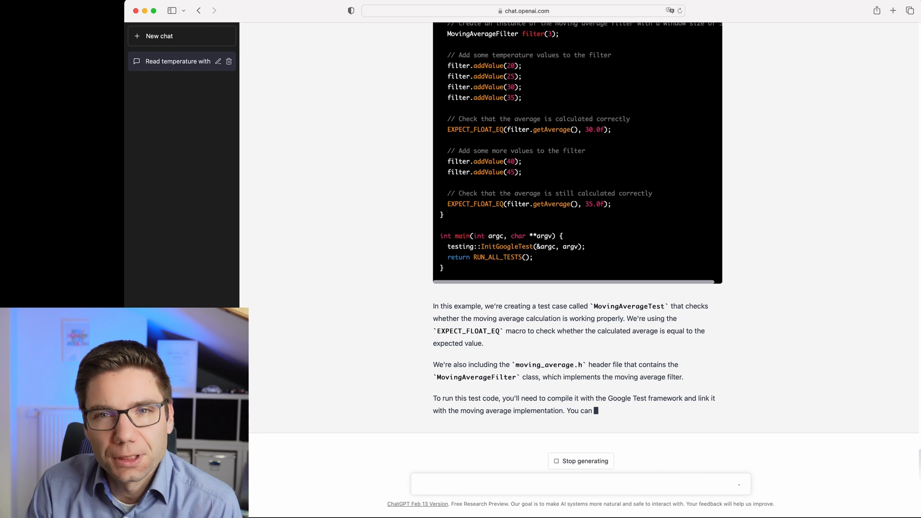
scroll(down, 3)
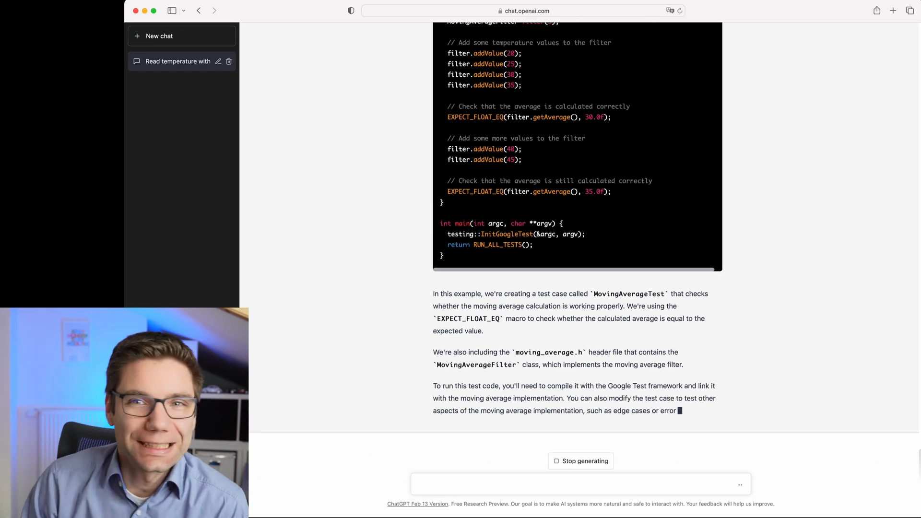